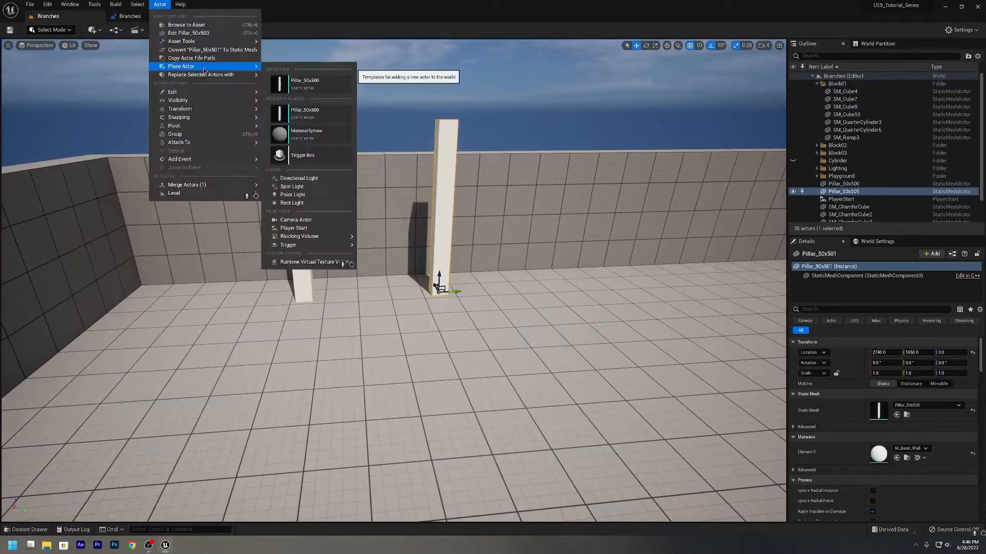
- Place a trigger box between the pillars, open the Ball blueprint, then open the Level Blueprint
click(301, 155)
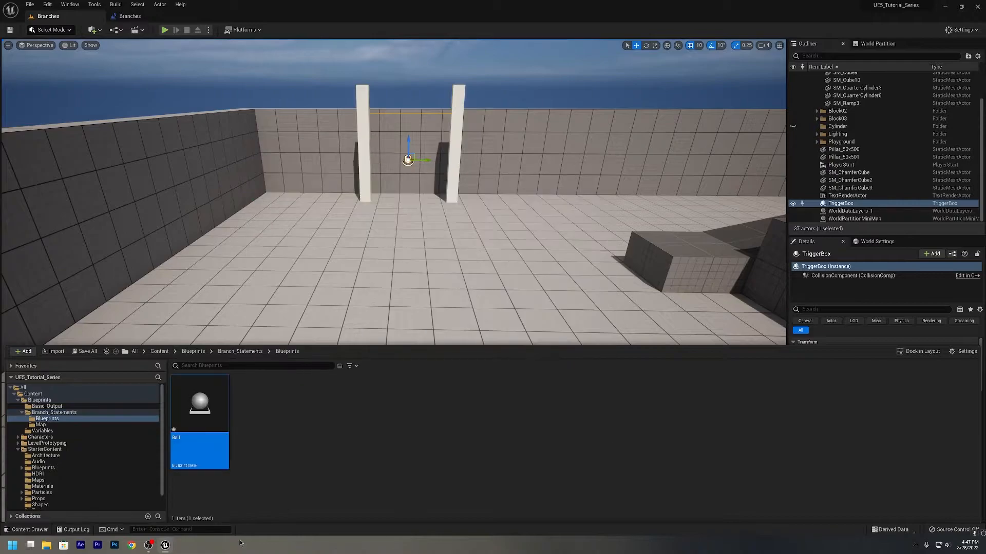
double_click(199, 403)
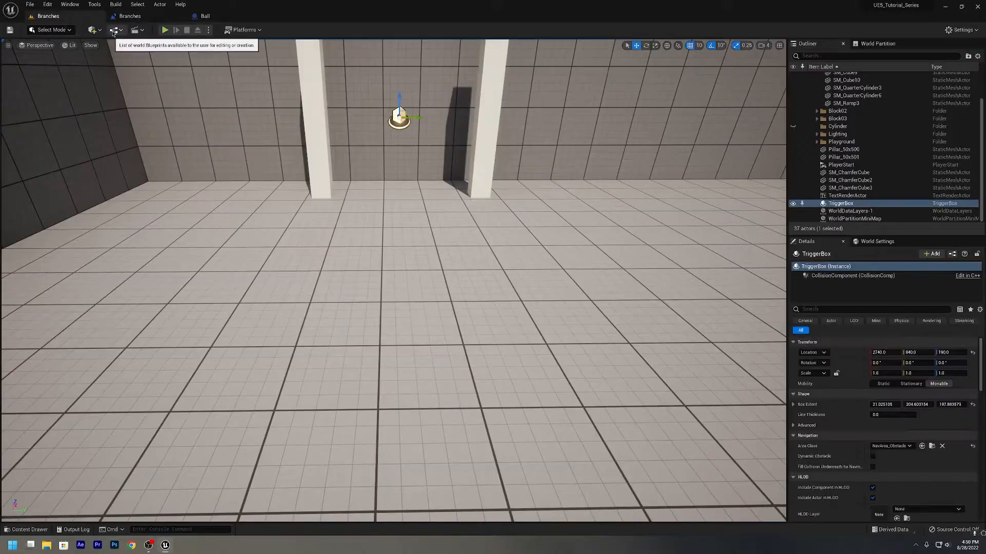
click(116, 30)
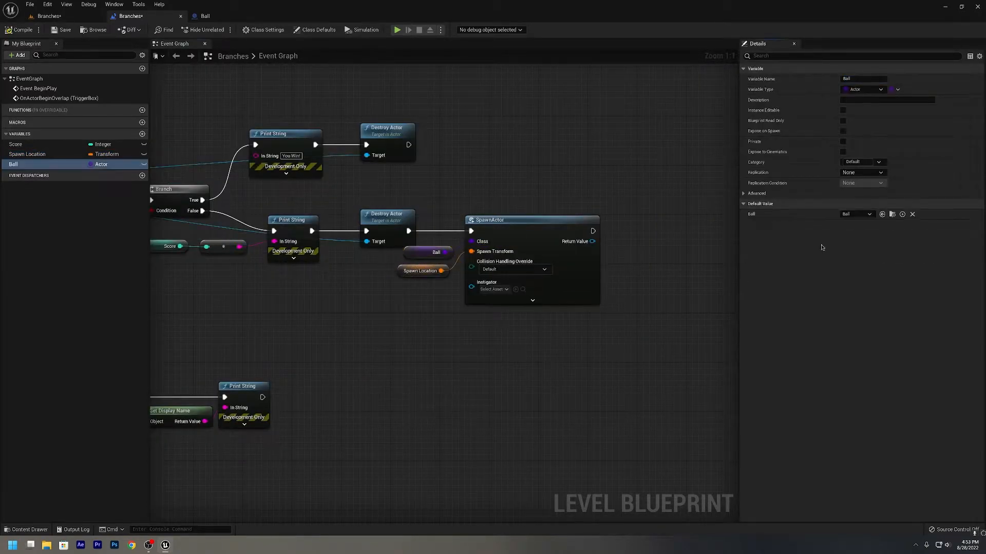
click(15, 145)
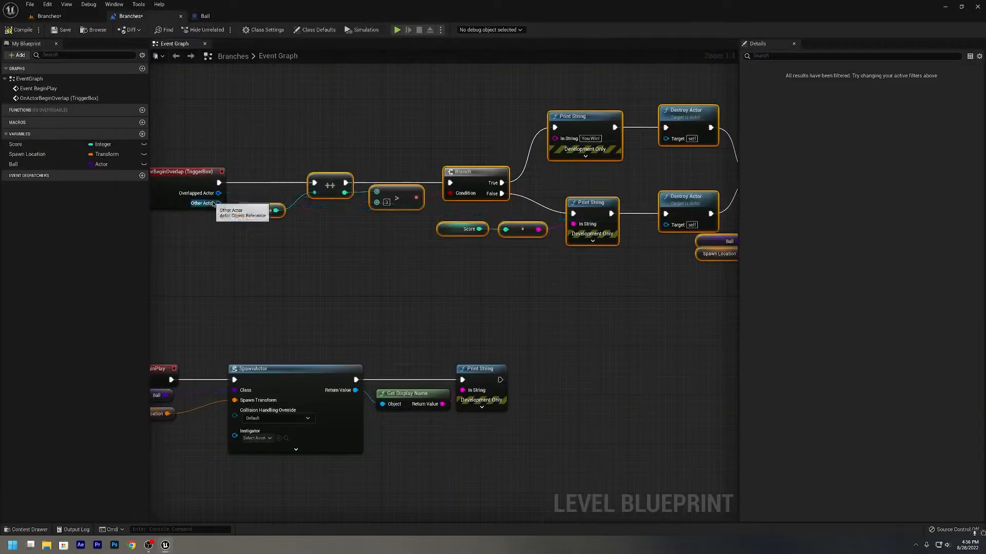
scroll(down, 3)
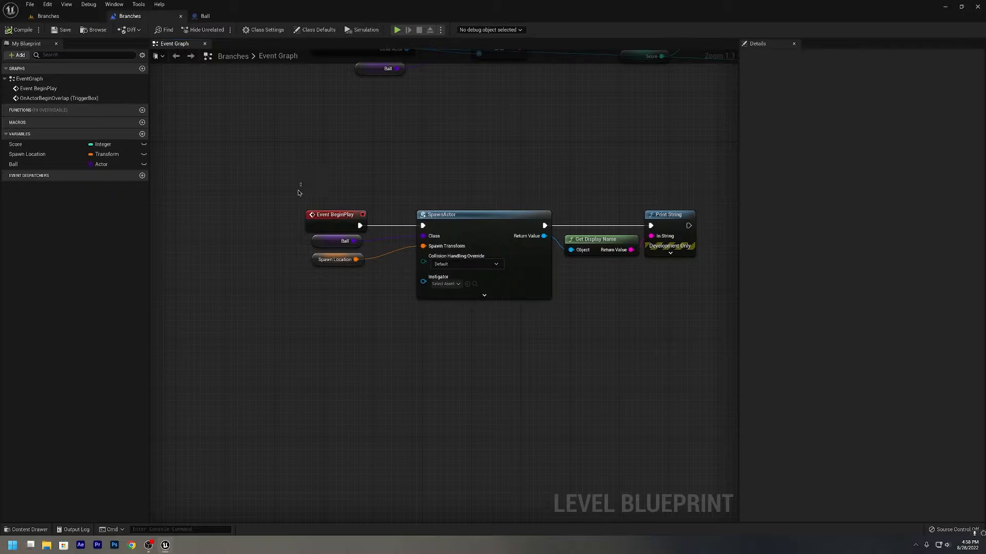
mouse_move(318, 245)
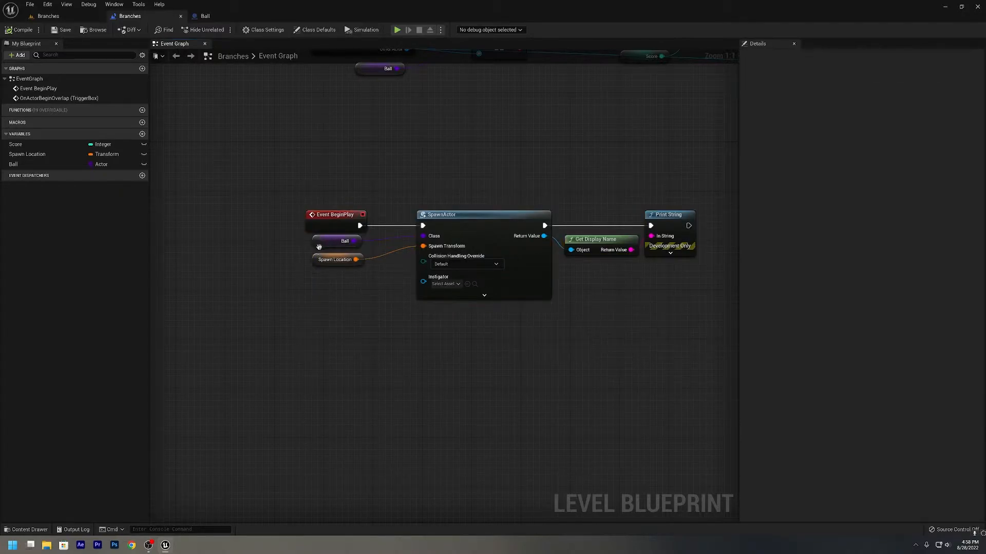
- Switch between the level viewport and Level Blueprint tabs, ending on the level view
click(344, 240)
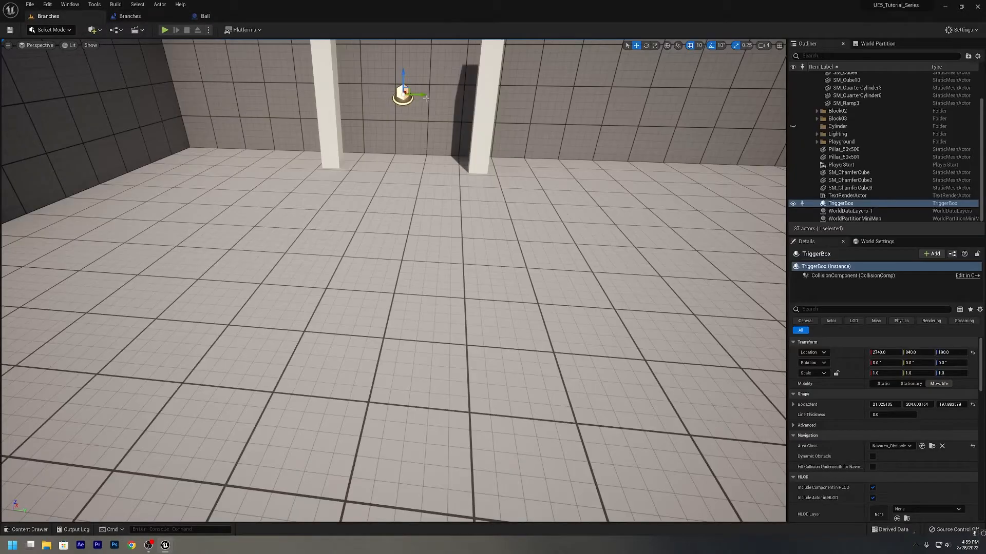
mouse_move(136, 16)
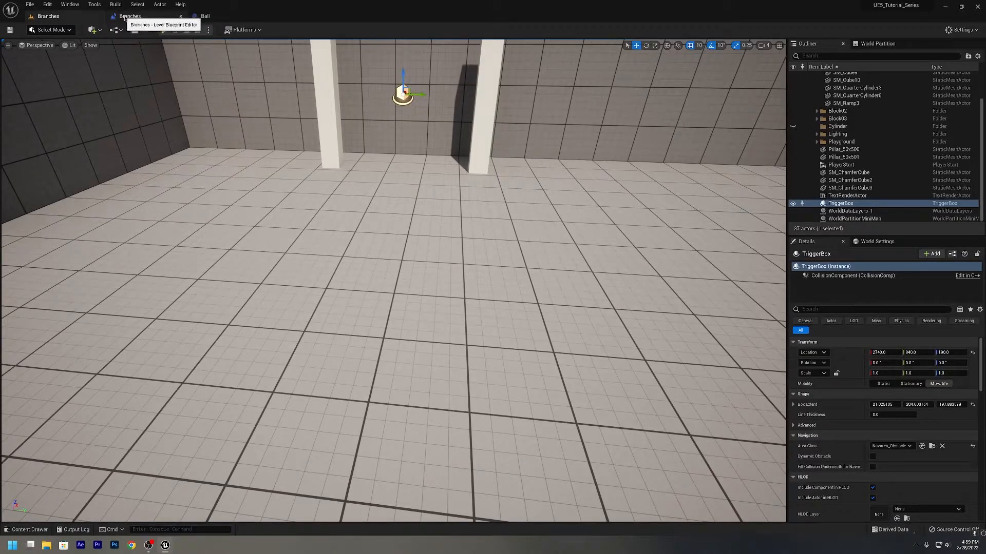
click(141, 16)
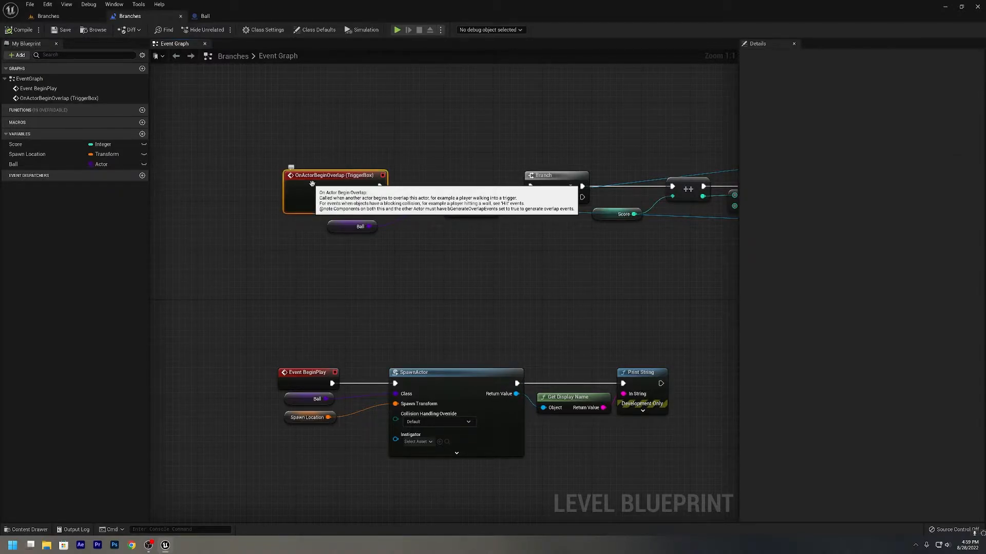
mouse_move(346, 160)
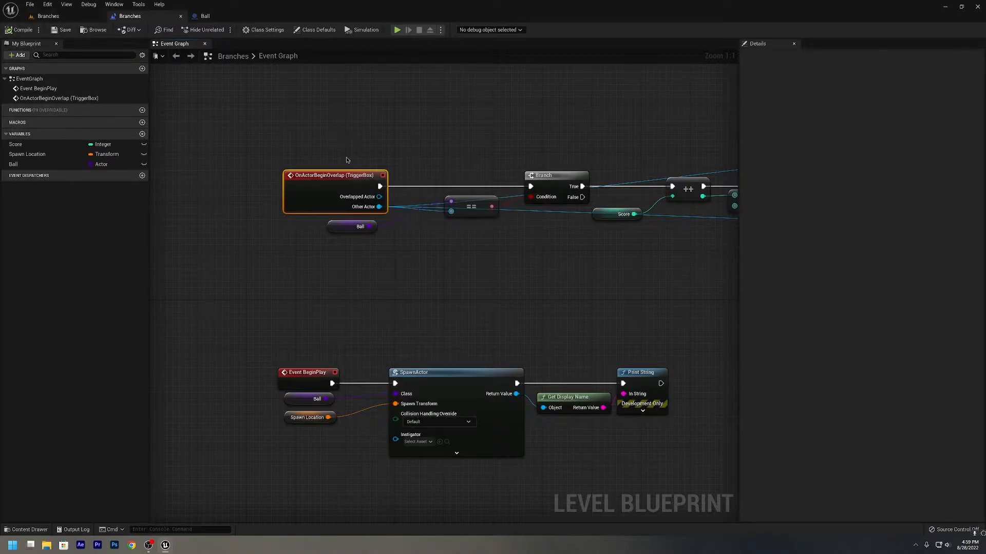
mouse_move(48, 169)
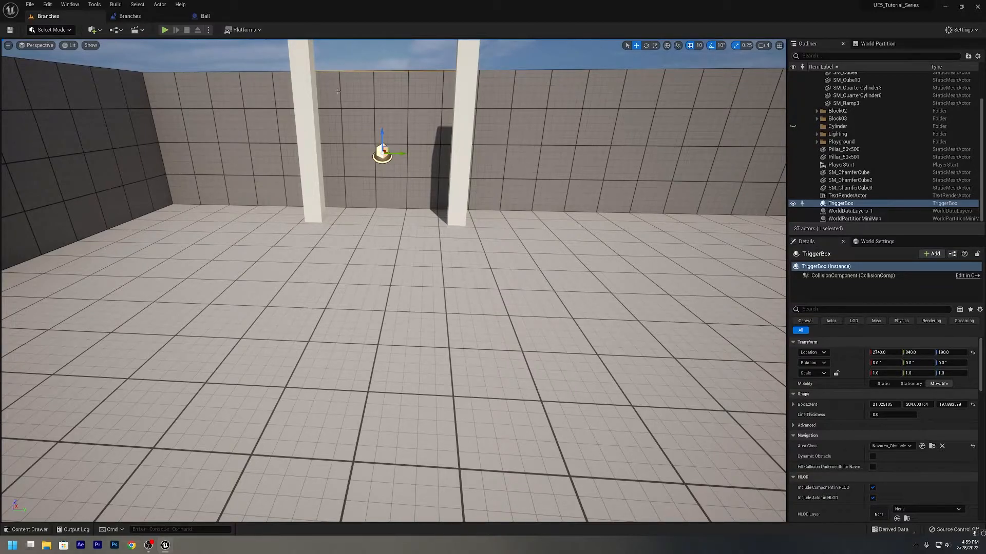
click(130, 15)
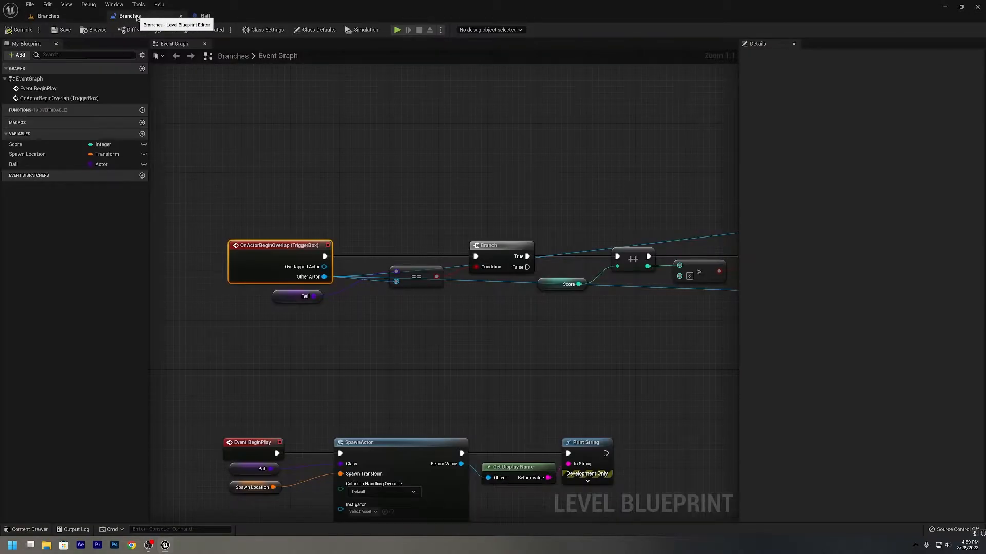
click(297, 296)
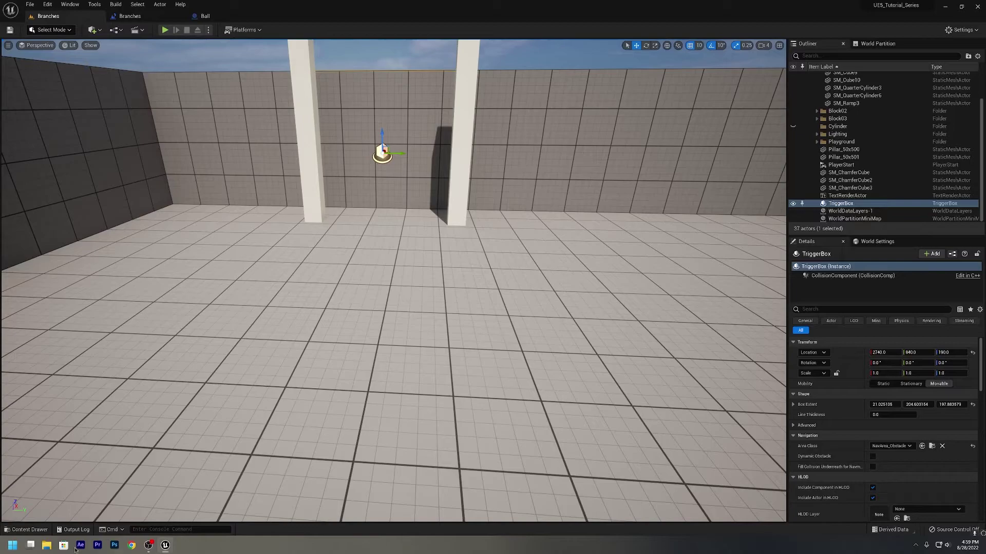
- Open the Content Drawer and the Branch_Statements Blueprints folder to reveal the Ball asset
click(30, 529)
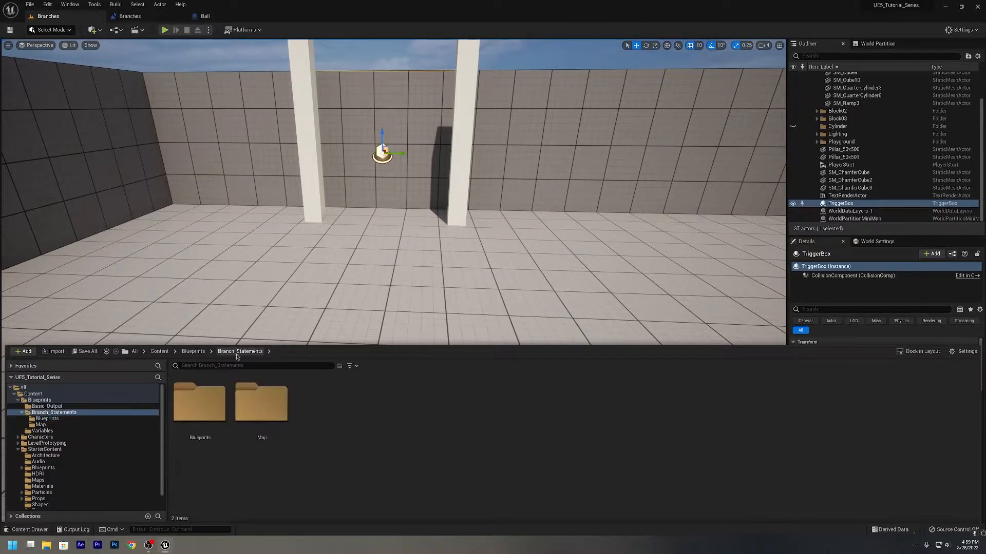
mouse_move(290, 404)
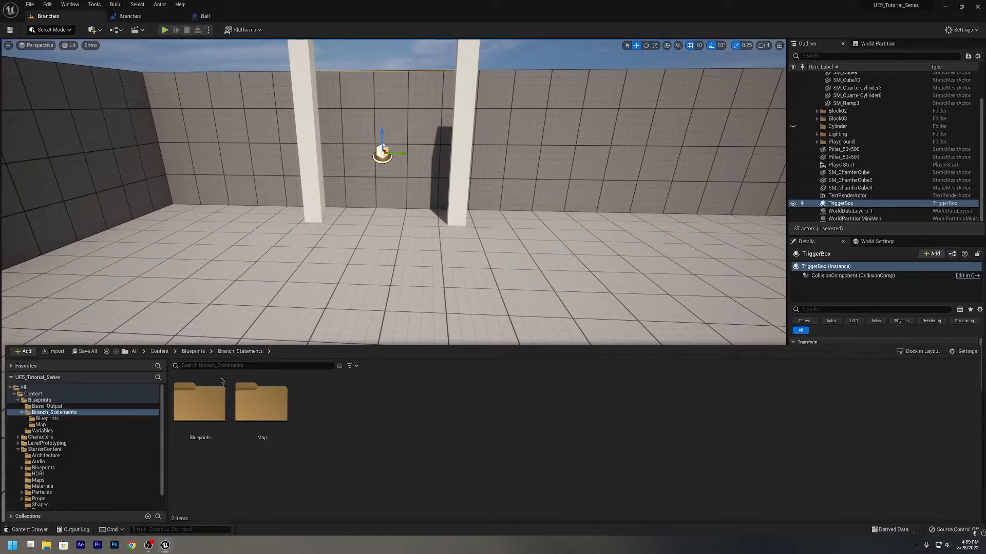
double_click(199, 402)
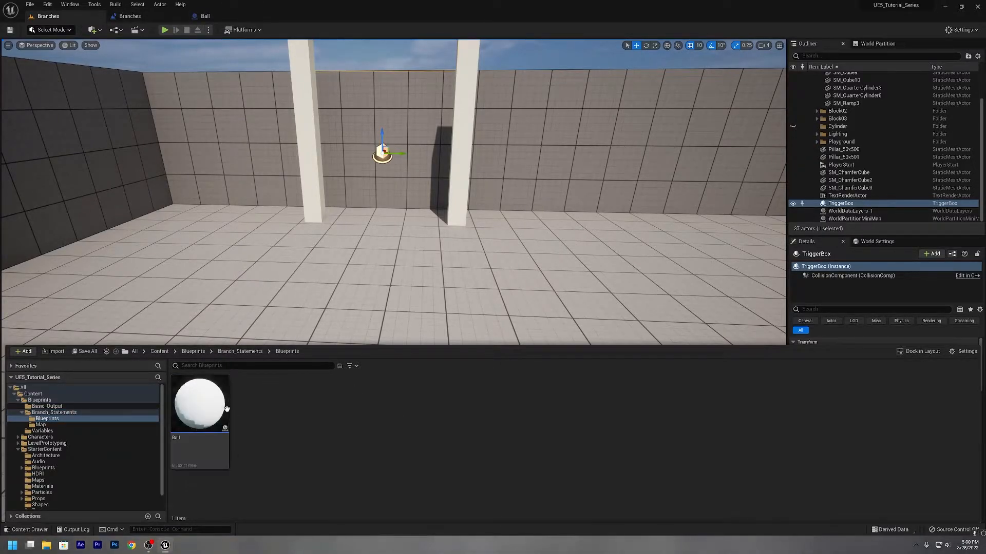
mouse_move(182, 425)
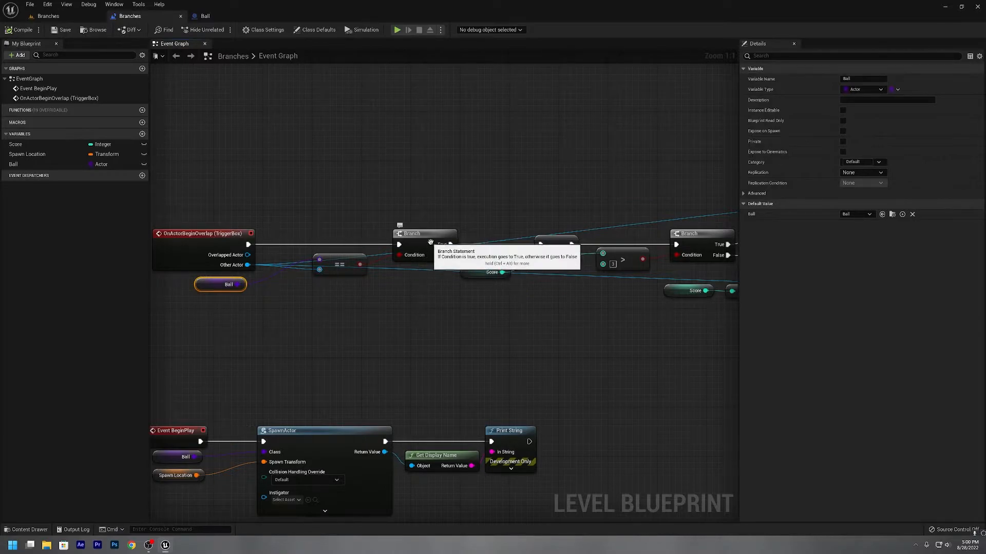
- Select the ball-check Branch node and the score ++ increment node to review them
click(425, 234)
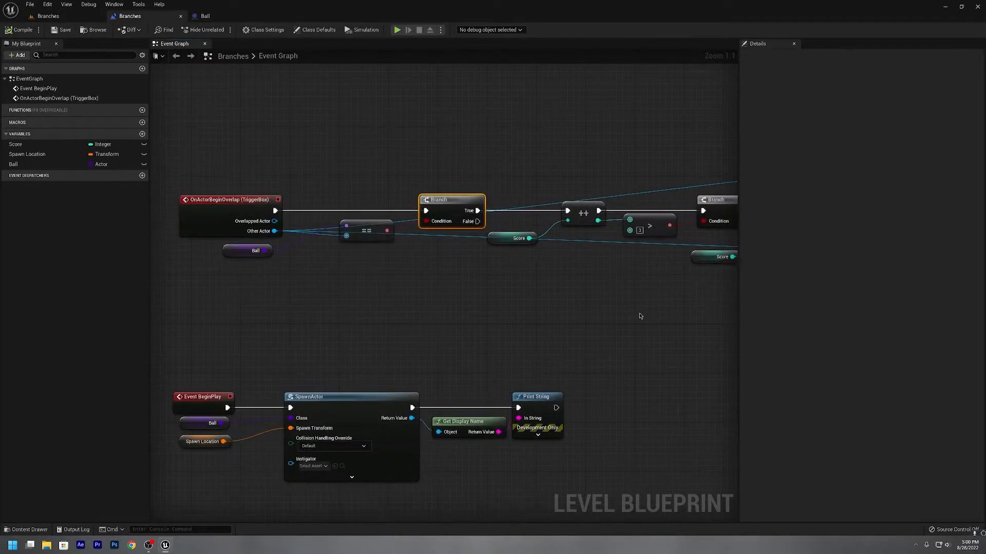
mouse_move(469, 297)
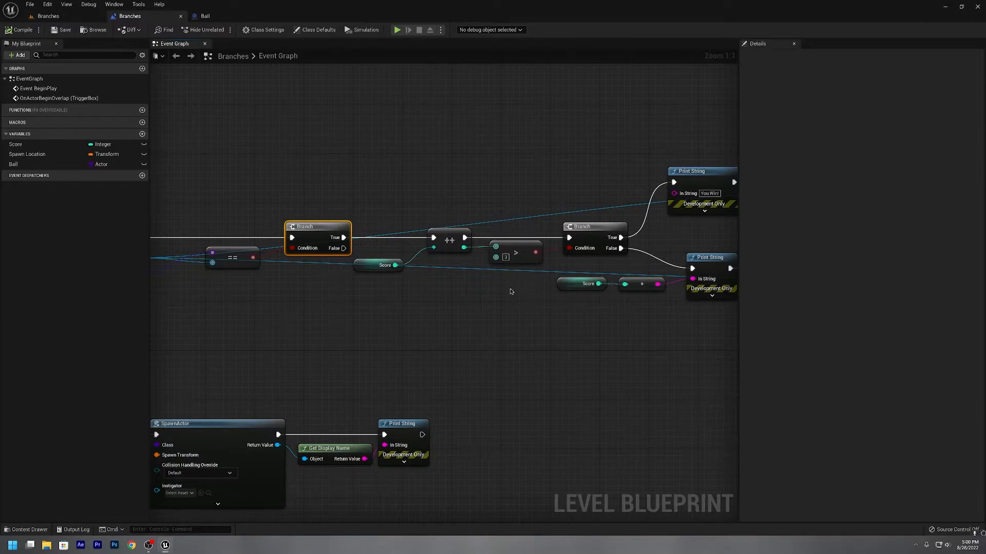
mouse_move(410, 331)
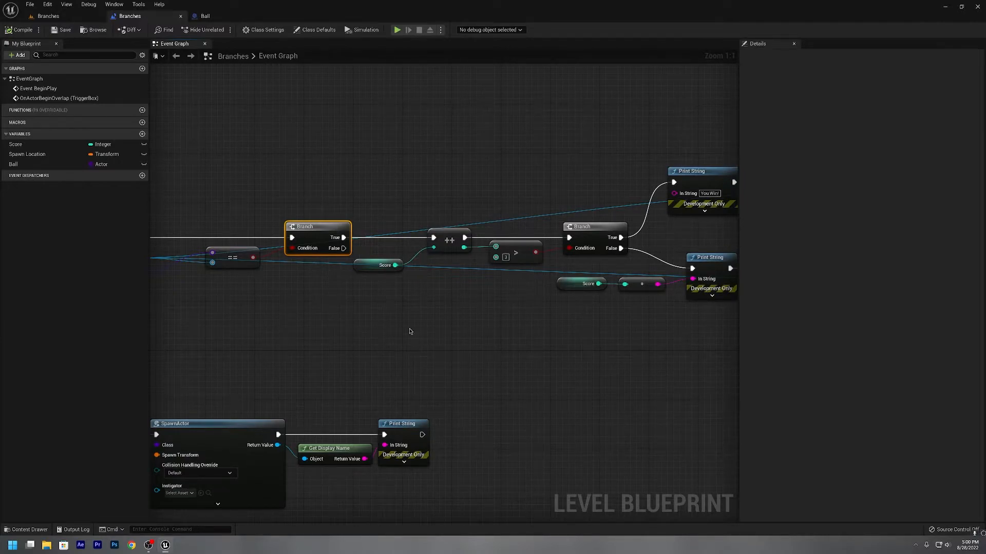
click(449, 240)
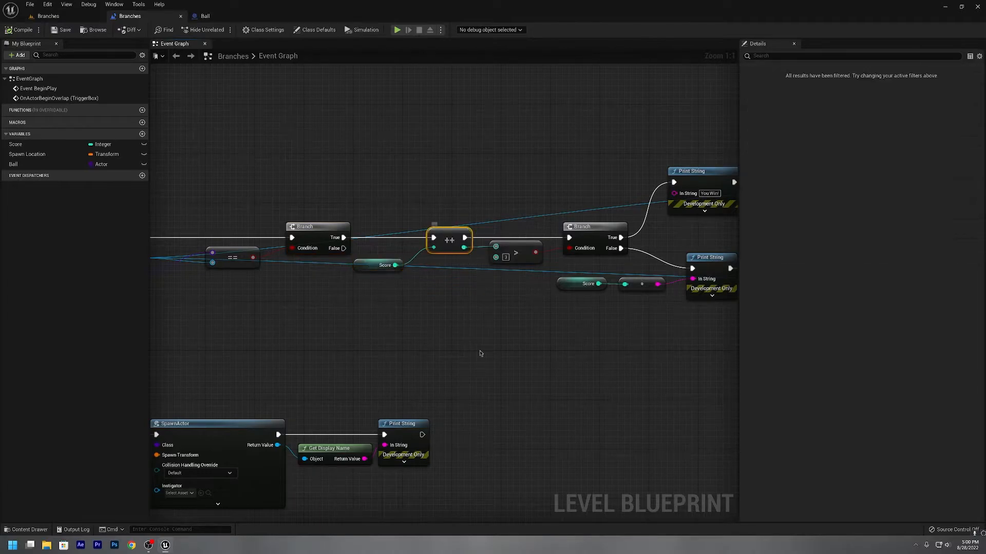
mouse_move(421, 455)
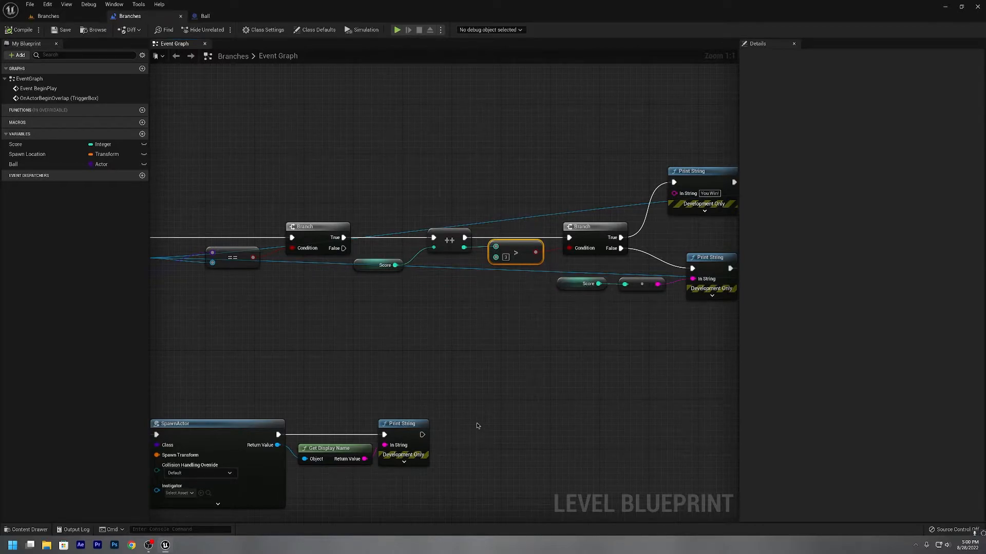
mouse_move(550, 261)
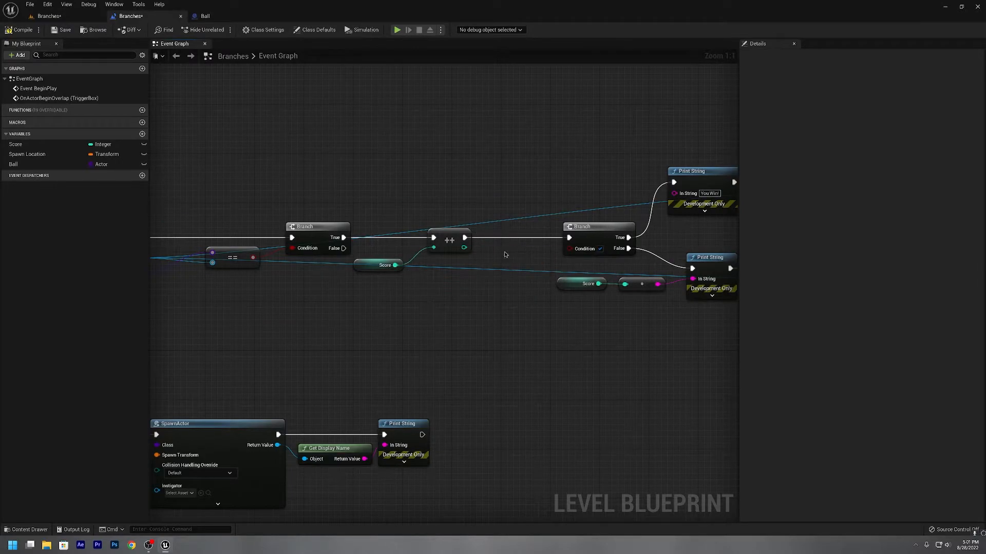
drag(465, 247, 496, 256)
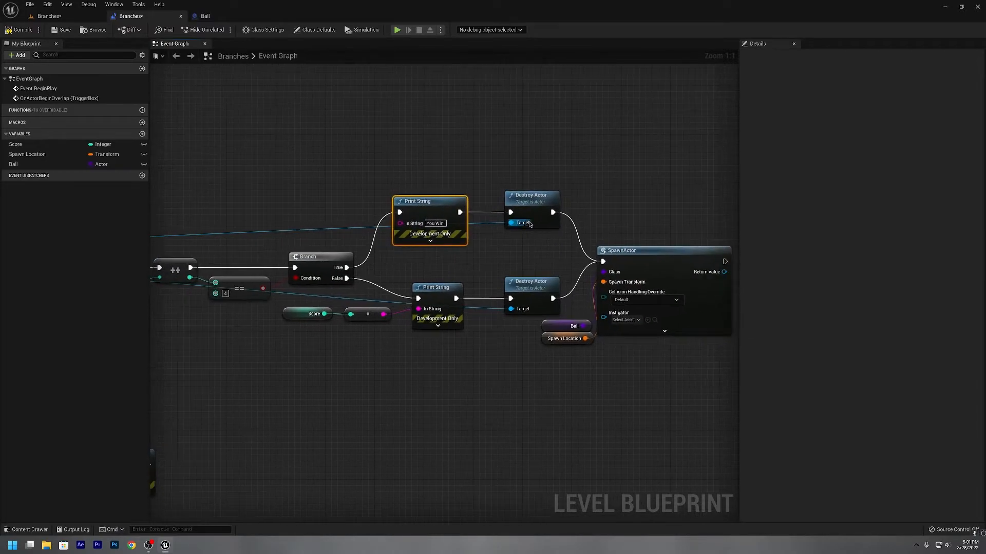
click(532, 198)
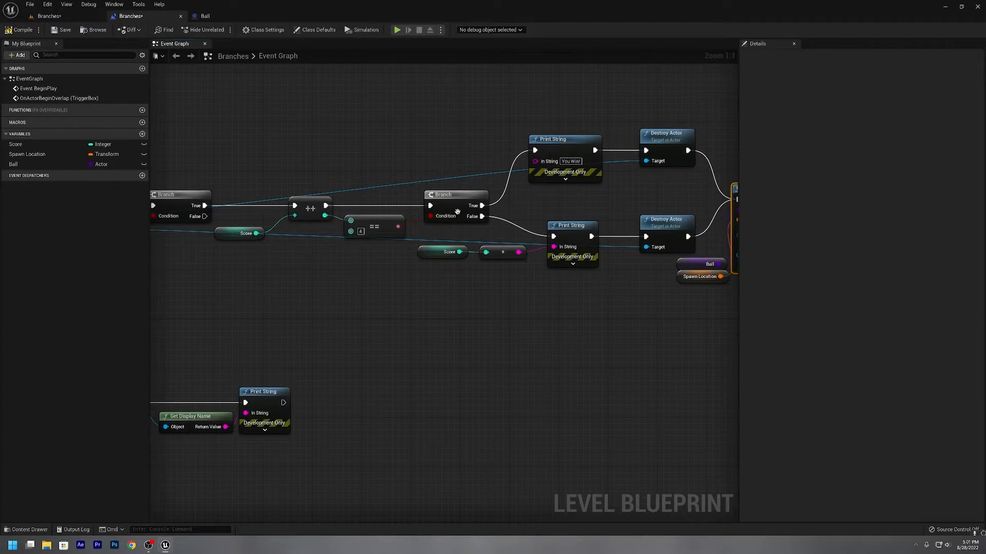
mouse_move(481, 216)
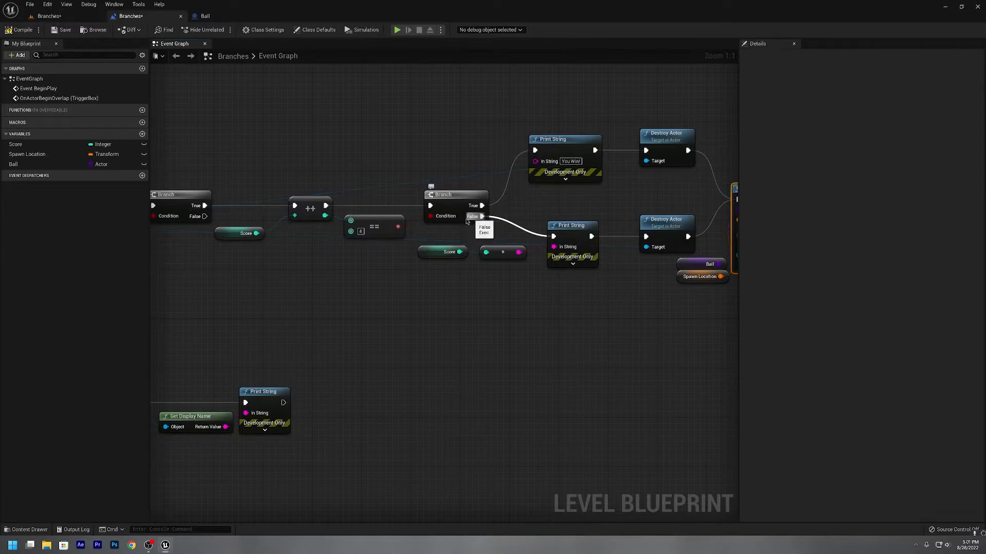
click(571, 225)
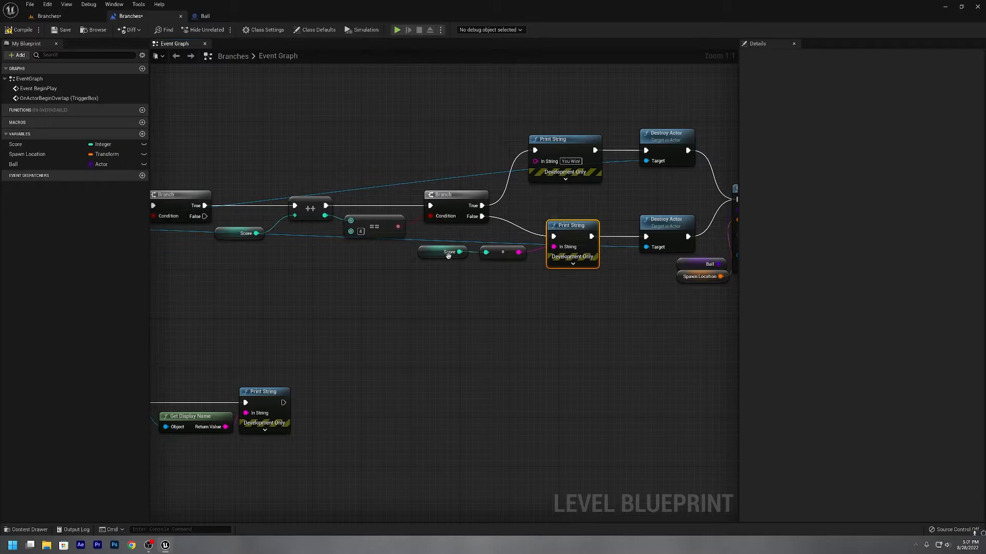
click(443, 251)
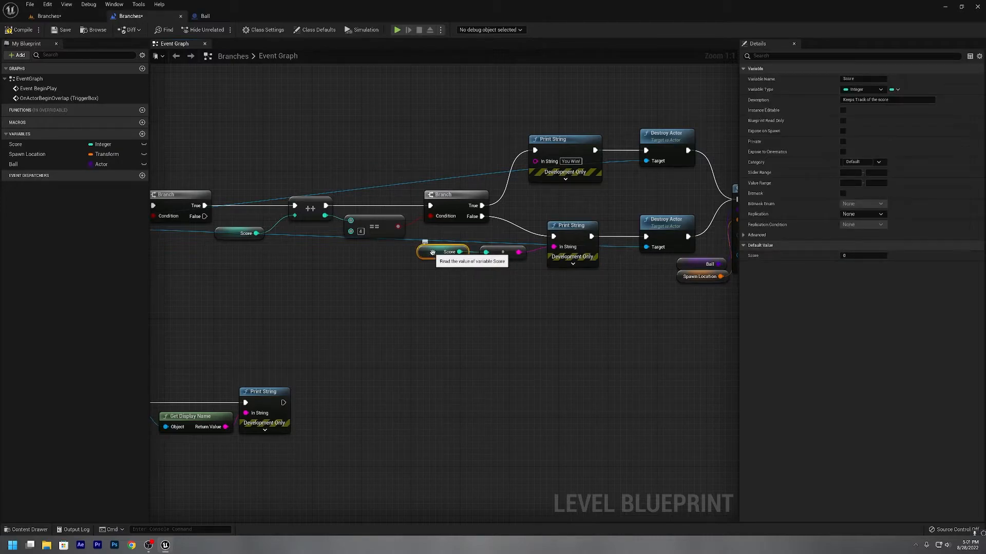
mouse_move(543, 261)
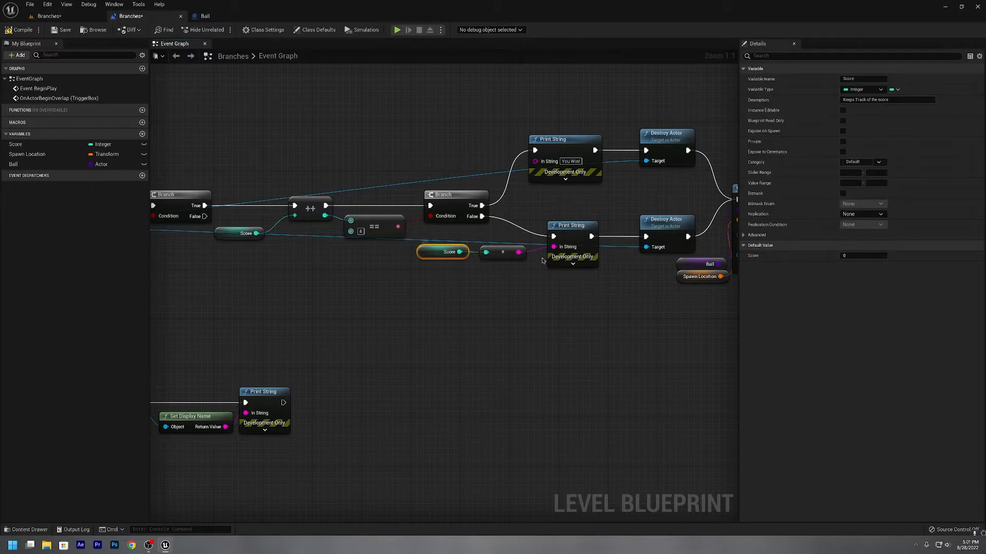
mouse_move(135, 211)
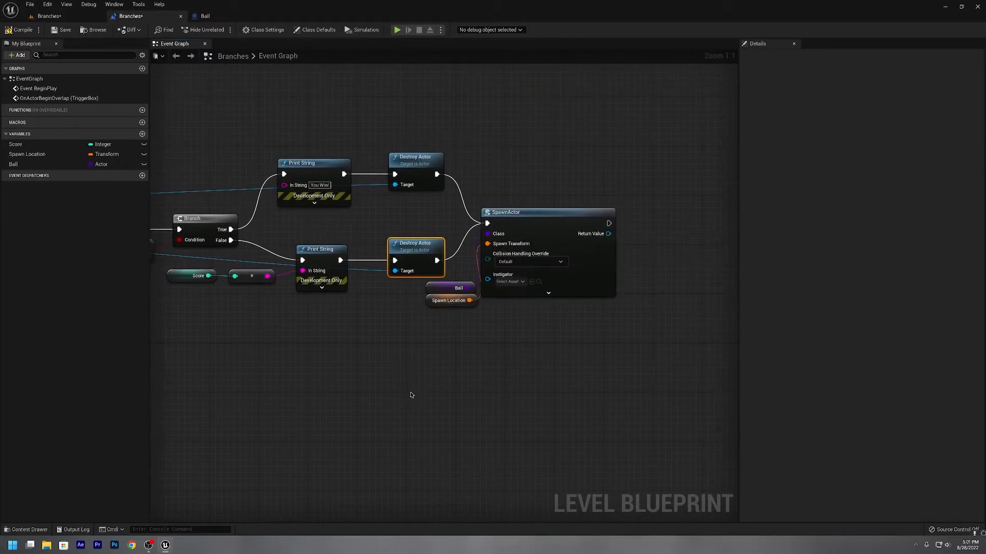
mouse_move(370, 281)
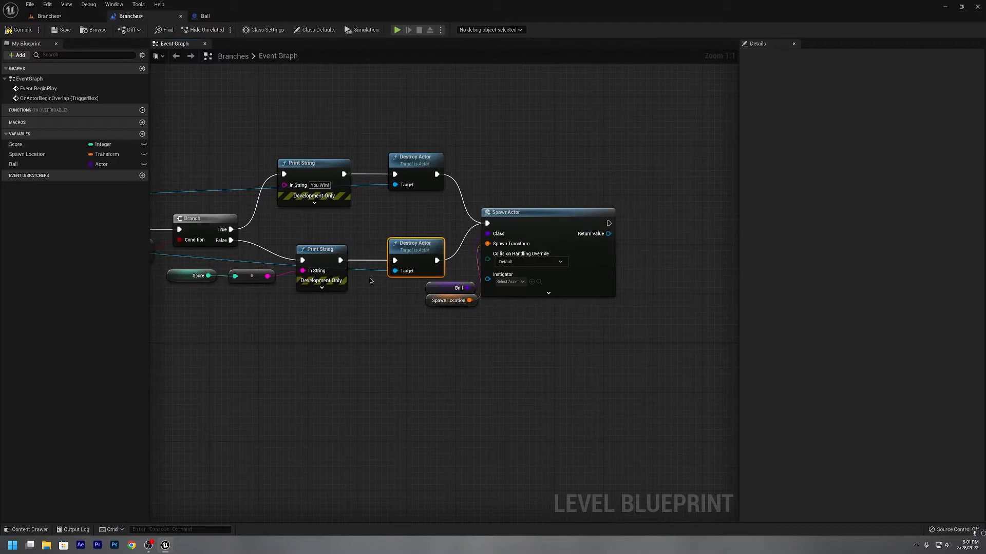
mouse_move(524, 267)
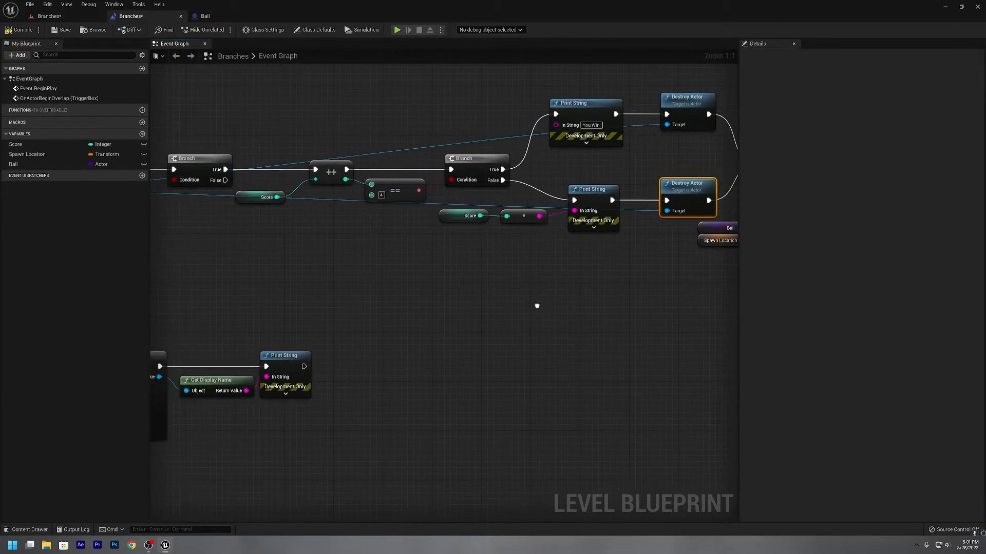
click(26, 154)
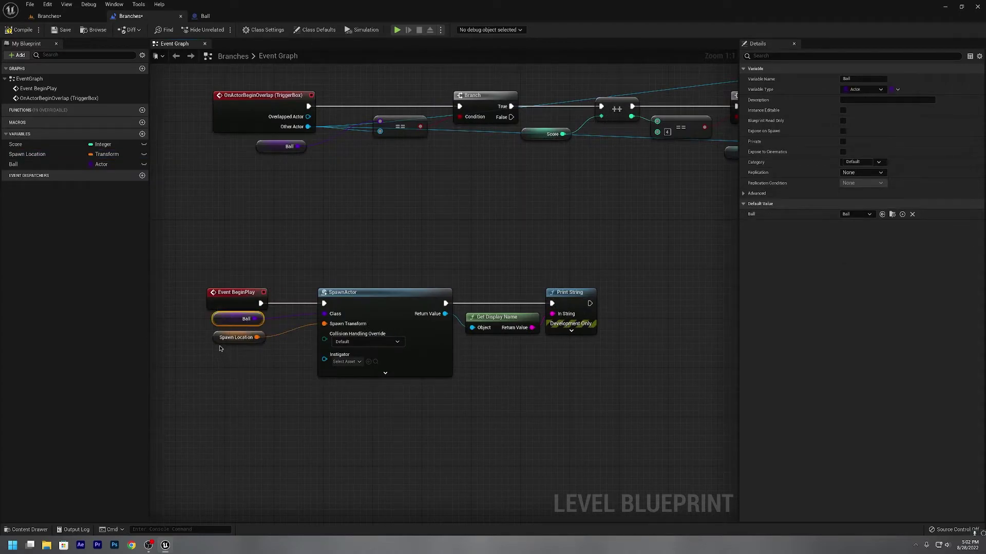
click(236, 337)
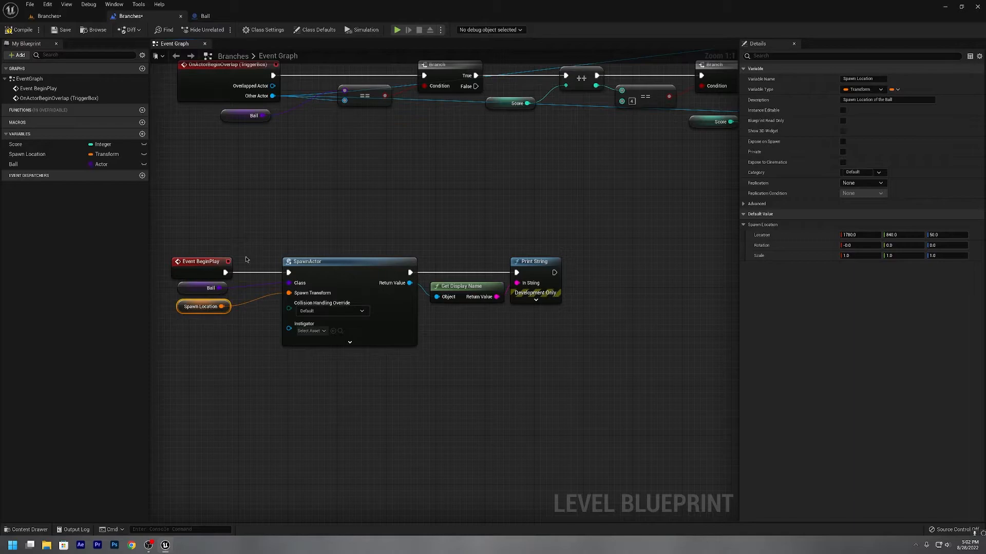
mouse_move(706, 272)
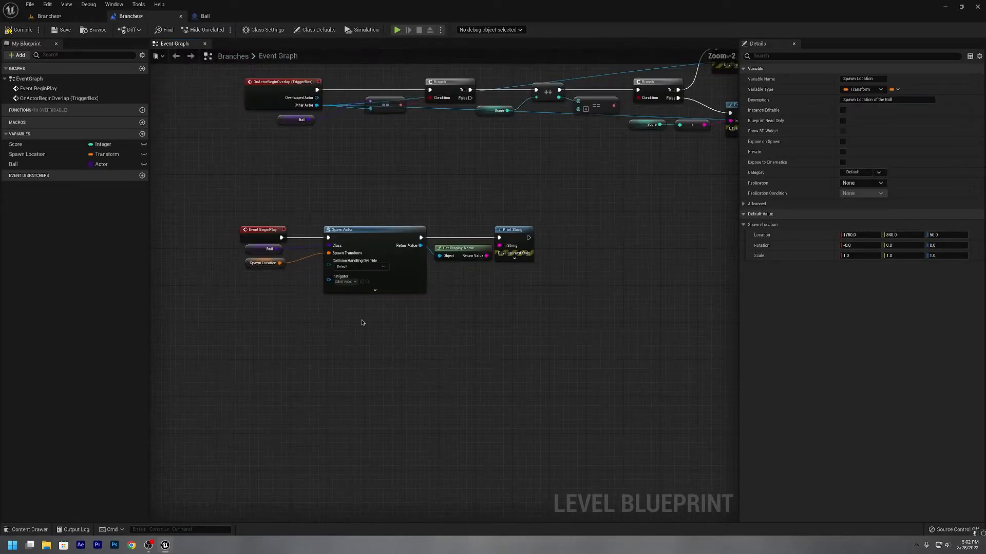
click(513, 229)
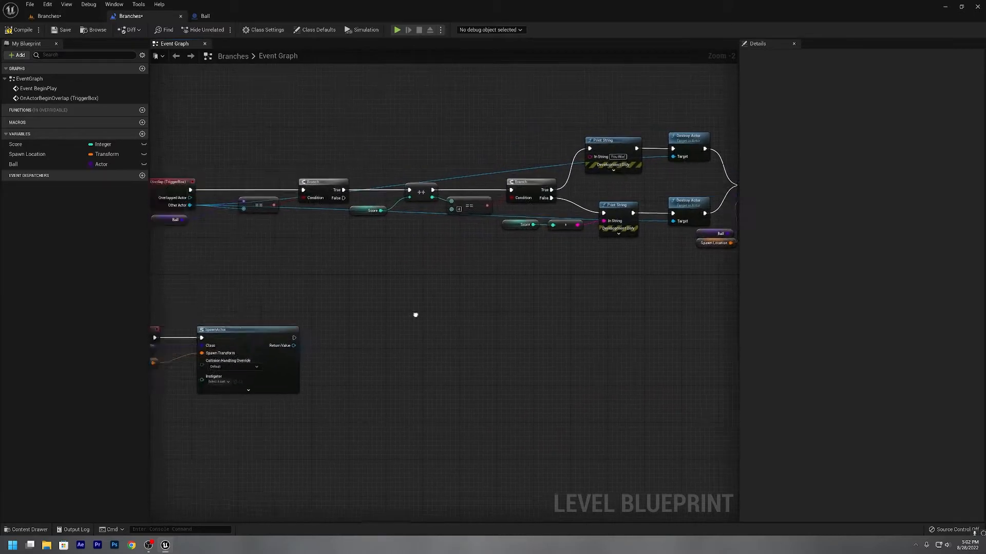
drag(415, 314, 516, 332)
text(brqan)
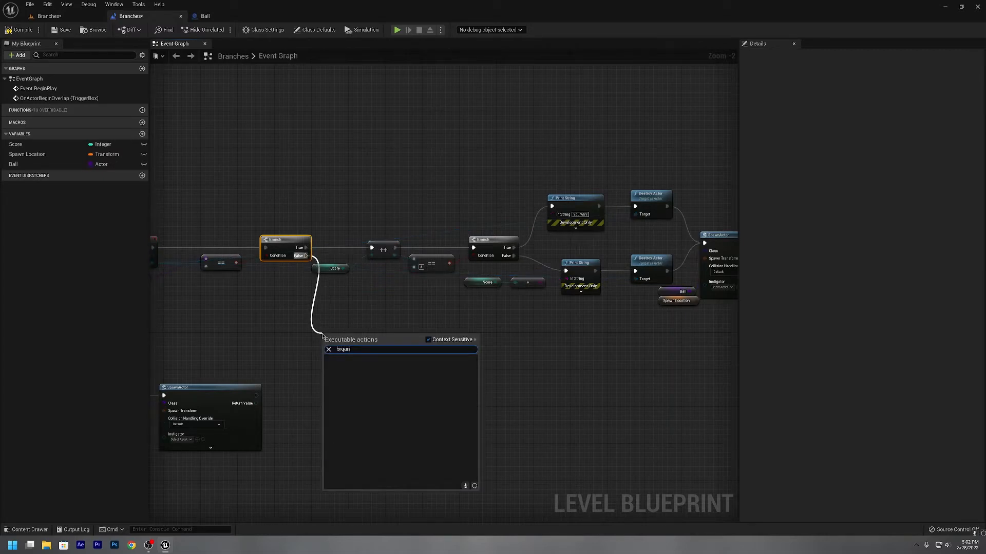
click(342, 349)
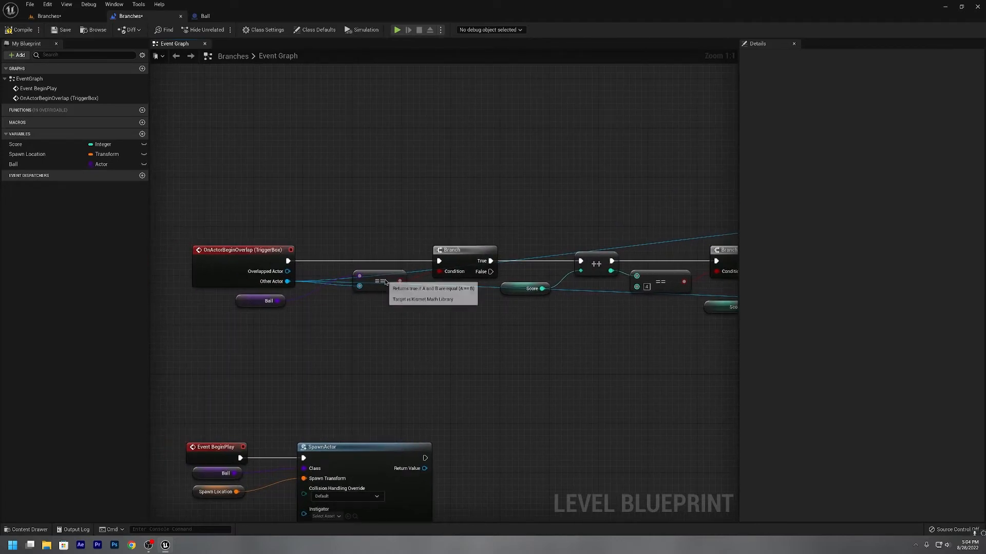
click(379, 280)
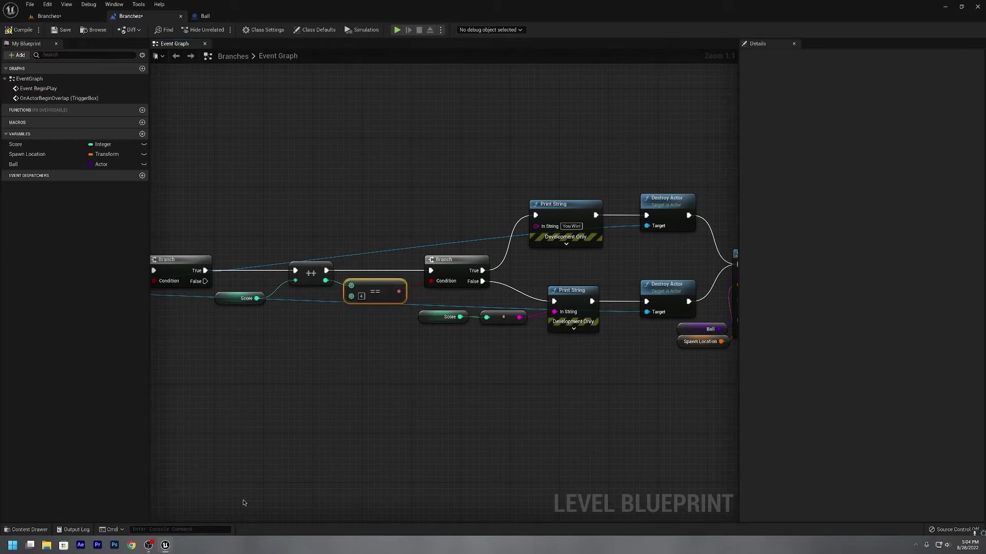
mouse_move(445, 285)
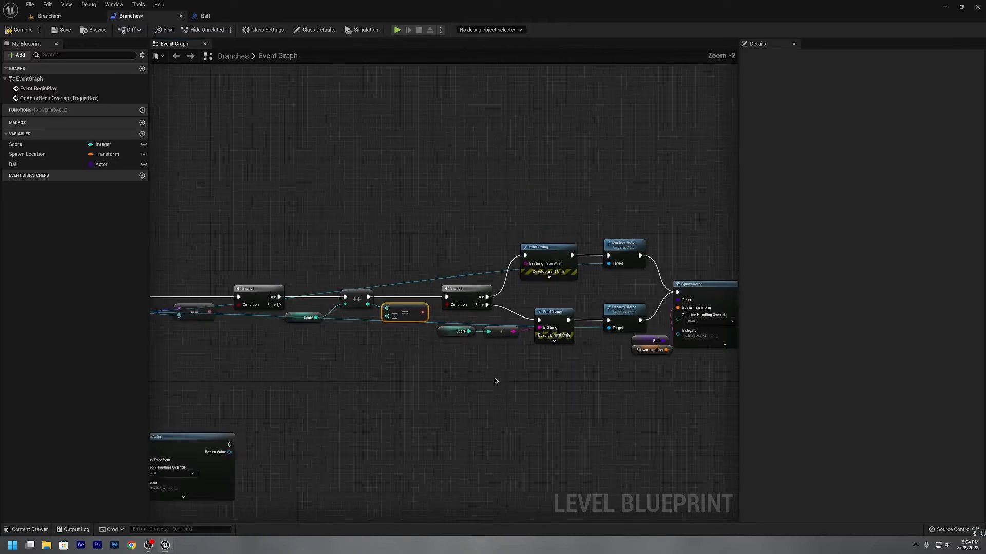
scroll(down, 3)
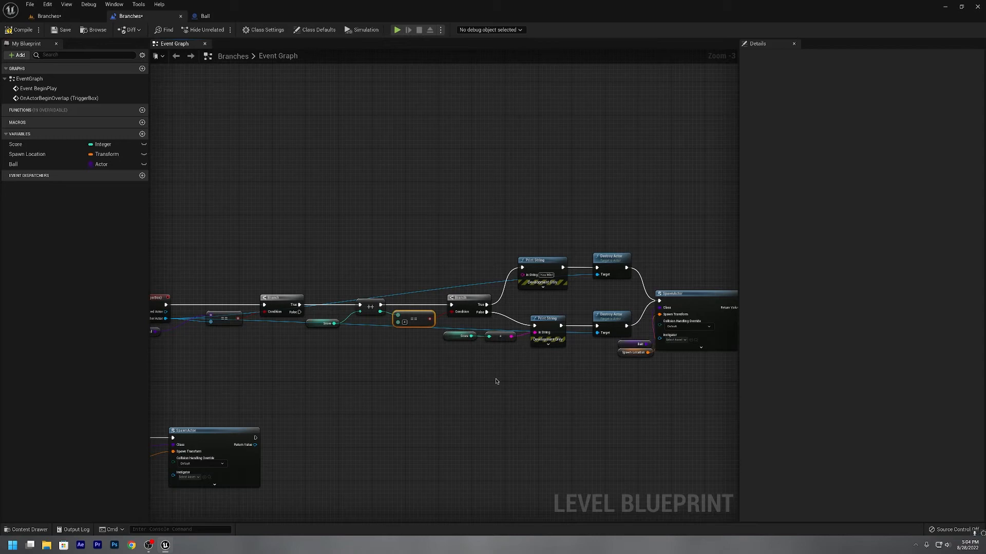
scroll(down, 3)
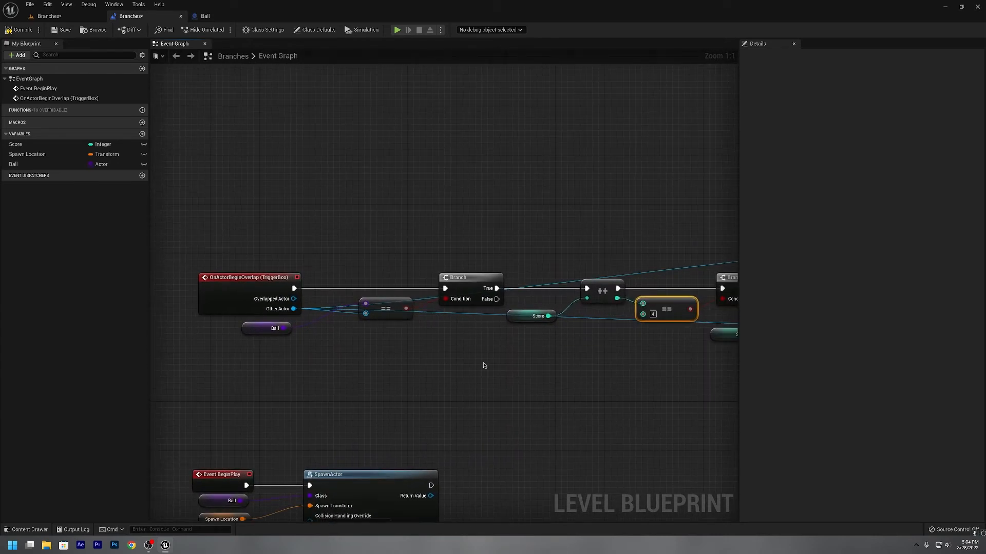
mouse_move(407, 387)
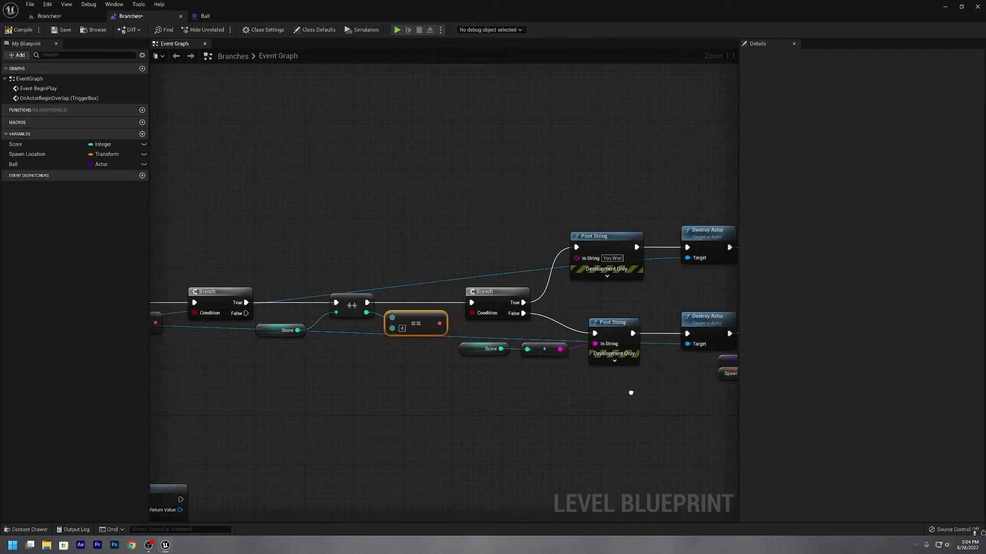
drag(628, 392, 434, 475)
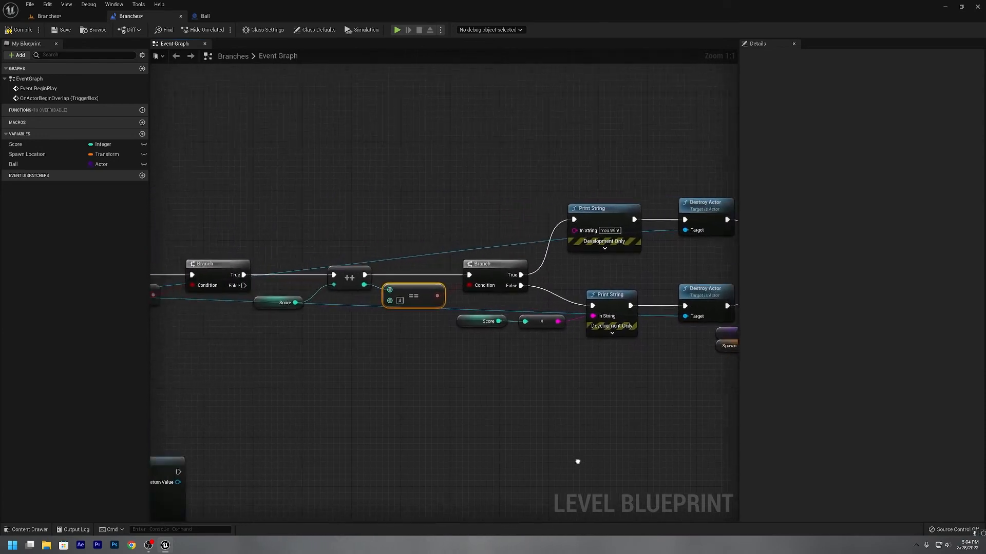
click(202, 16)
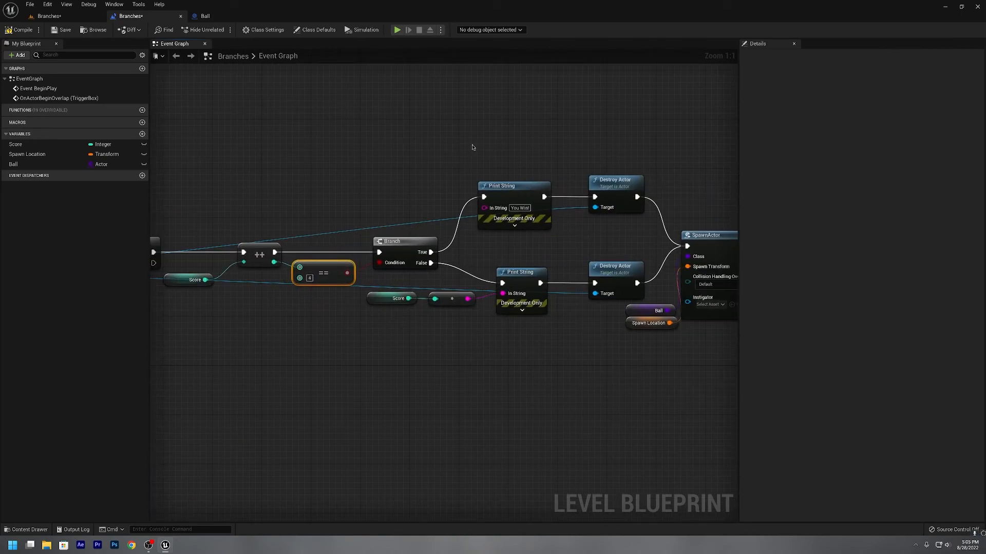
mouse_move(204, 16)
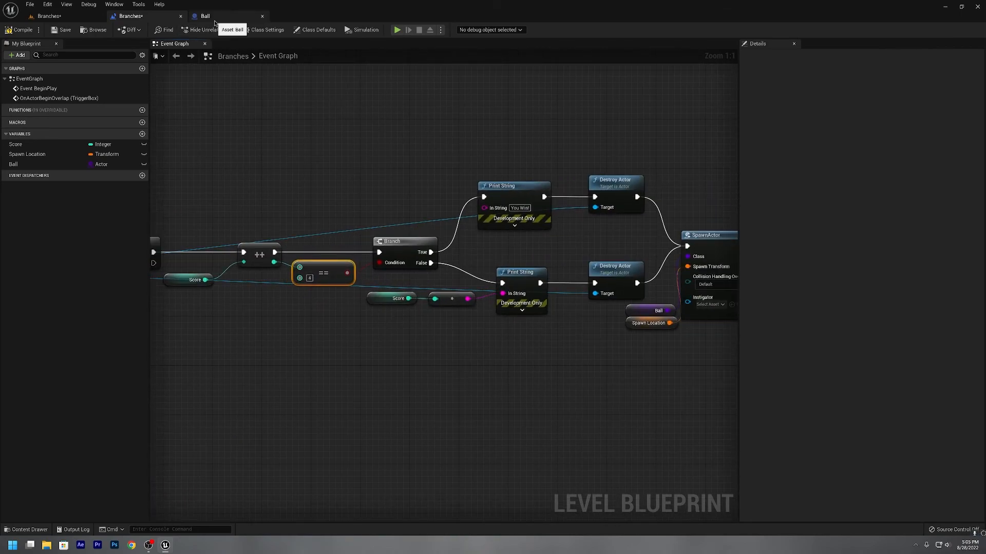